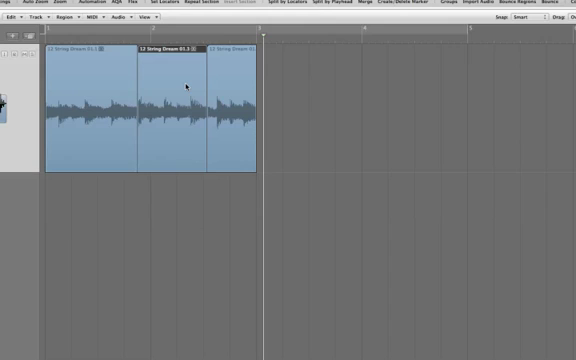
{"action": "mouse_move", "coordinate": [242, 136]}
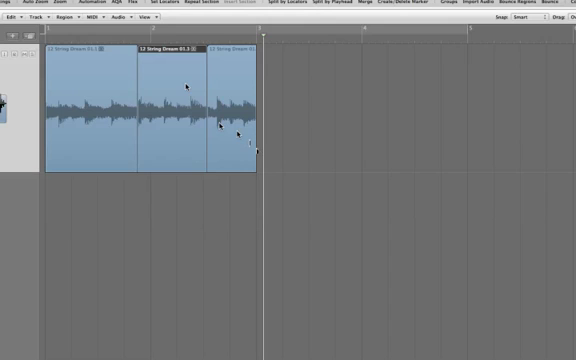
Mute the last section of the split audio region with the M key.
{"action": "key", "text": "m"}
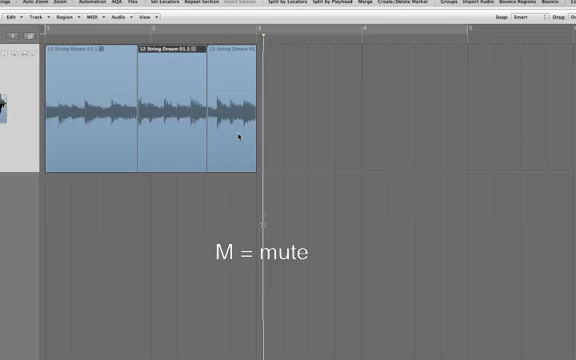
{"action": "key", "text": "m"}
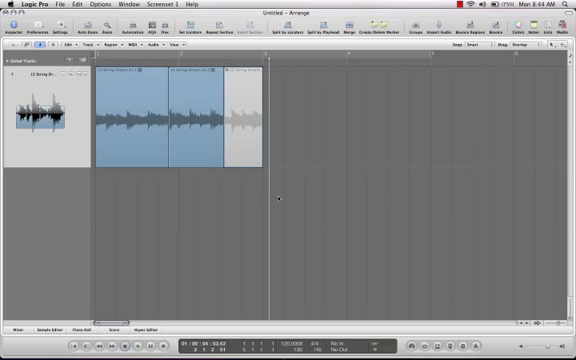
Undo the split edits so the region spans its original longer stretch.
{"action": "key", "text": "cmd+z"}
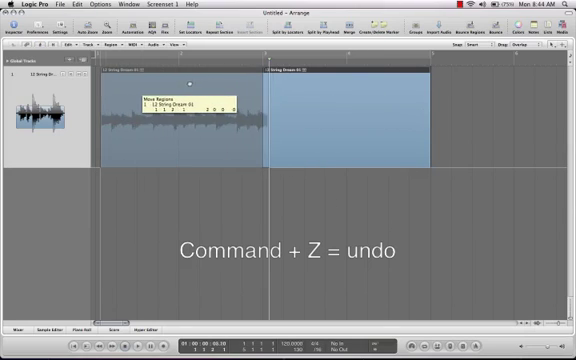
{"action": "key", "text": "cmd+z"}
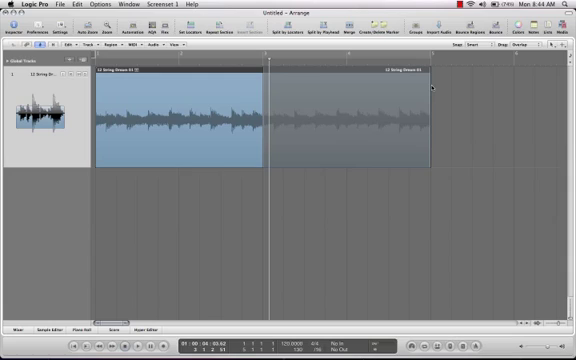
Switch on Cycle mode with the cycle range covering the audio region's bars.
{"action": "key", "text": "c"}
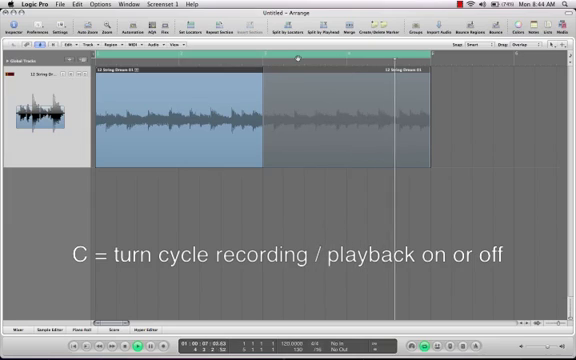
{"action": "key", "text": "c"}
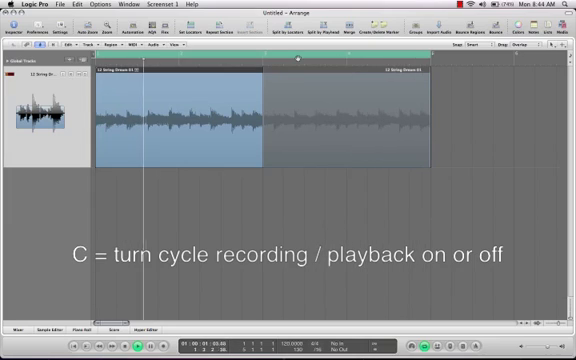
{"action": "key", "text": "c"}
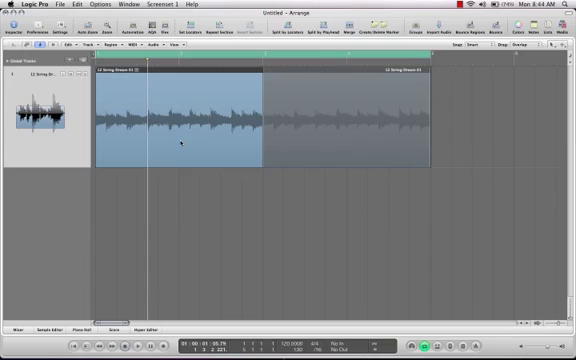